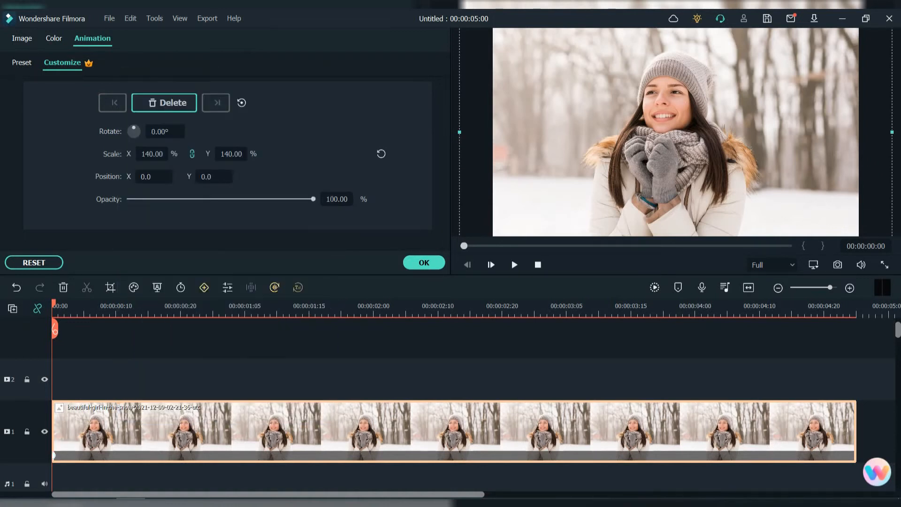
# Confirm the background clip's animation, preview both stacked snow portrait copies, and unlock track 1
pyautogui.click(423, 263)
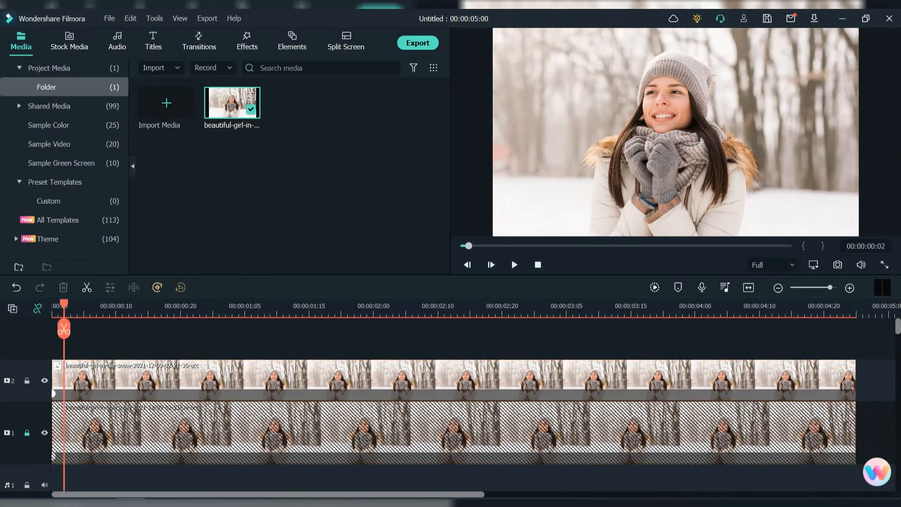
pyautogui.click(512, 264)
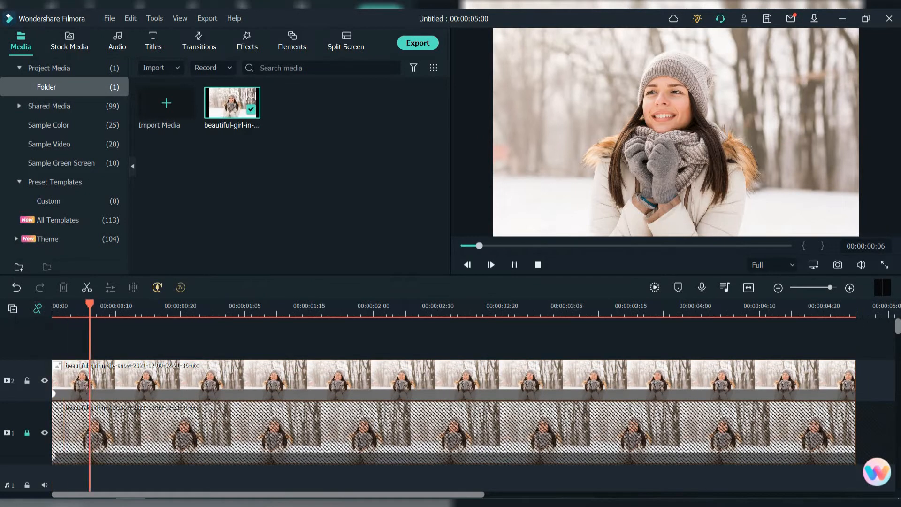
pyautogui.click(490, 265)
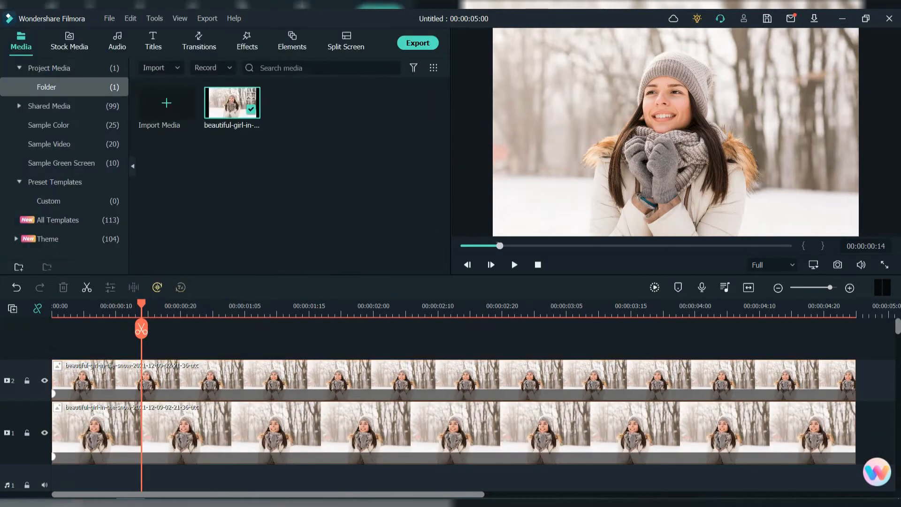
# Apply AI Portrait's Human Segmentation to the track 2 clip, hiding and reshowing track 1 to inspect
pyautogui.click(247, 41)
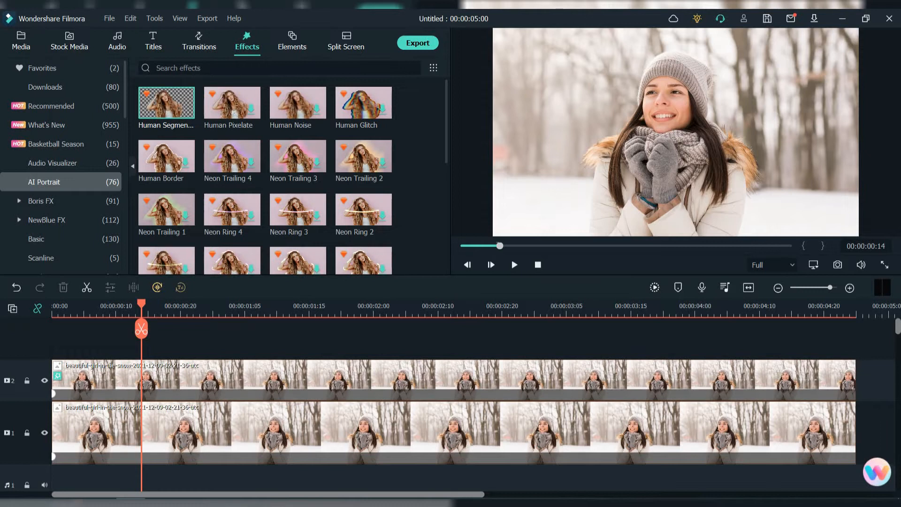
pyautogui.click(43, 433)
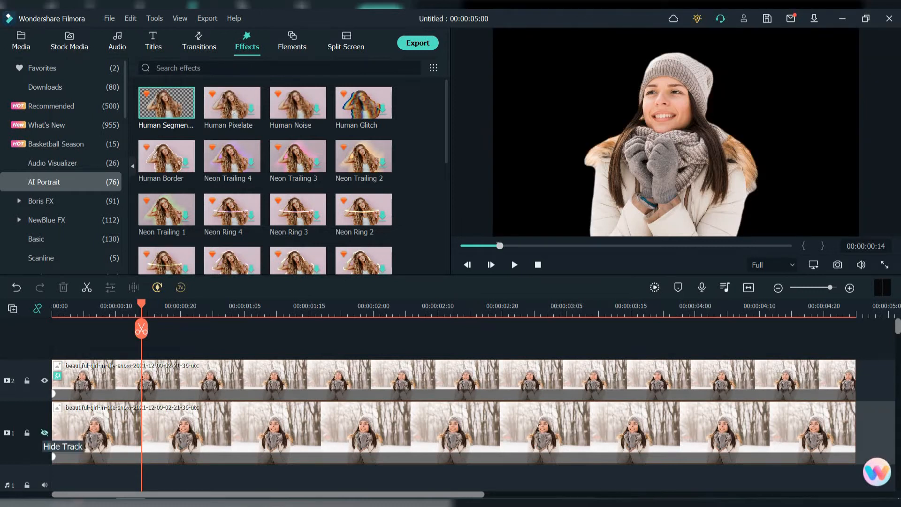
pyautogui.click(44, 432)
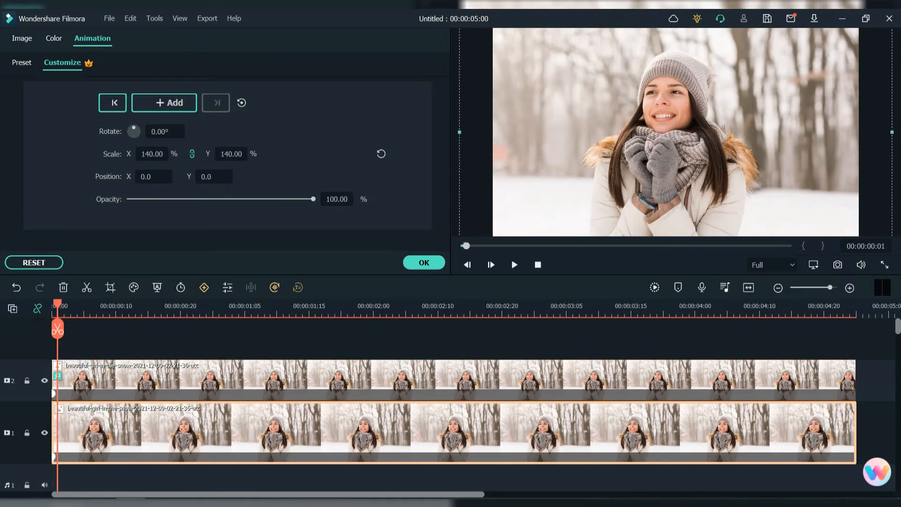
# Add a 140% scale keyframe at the background clip's start and 130% at its end
pyautogui.click(164, 102)
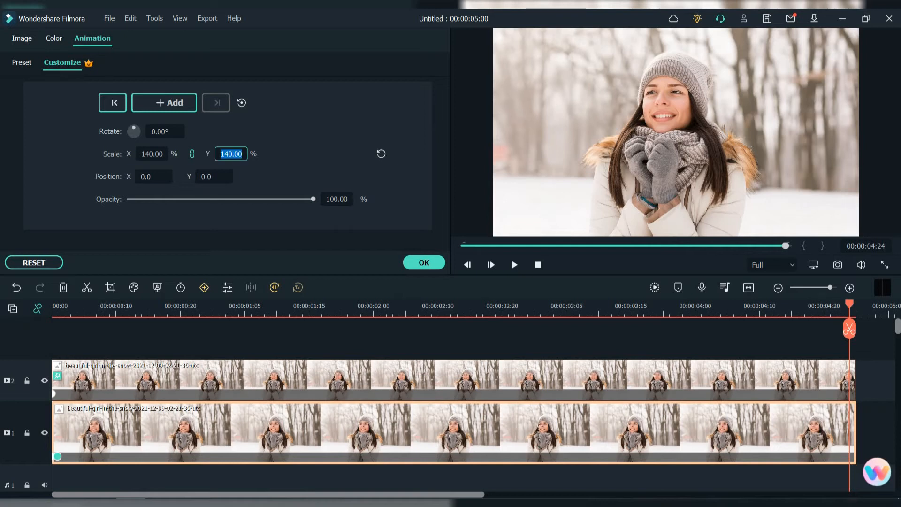
pyautogui.write('130')
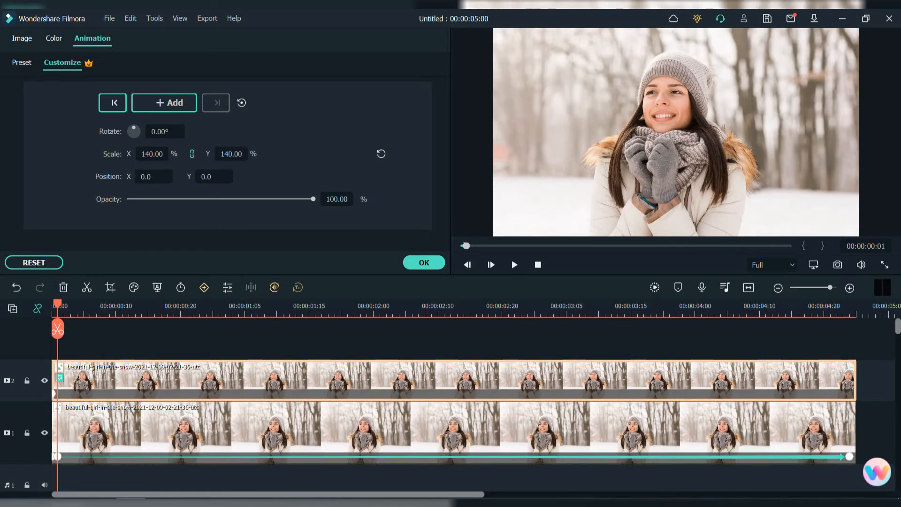
# Add scale keyframes at the start and end of the track 2 person clip
pyautogui.click(164, 102)
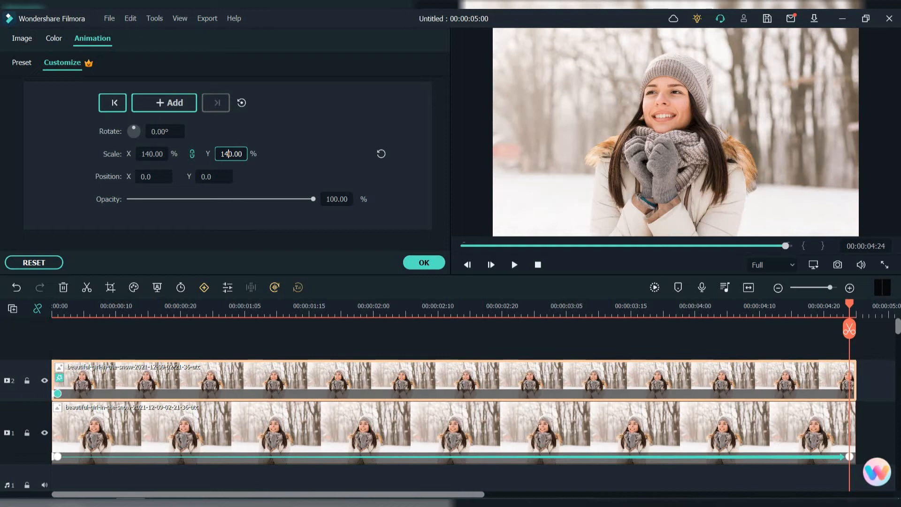
pyautogui.click(247, 41)
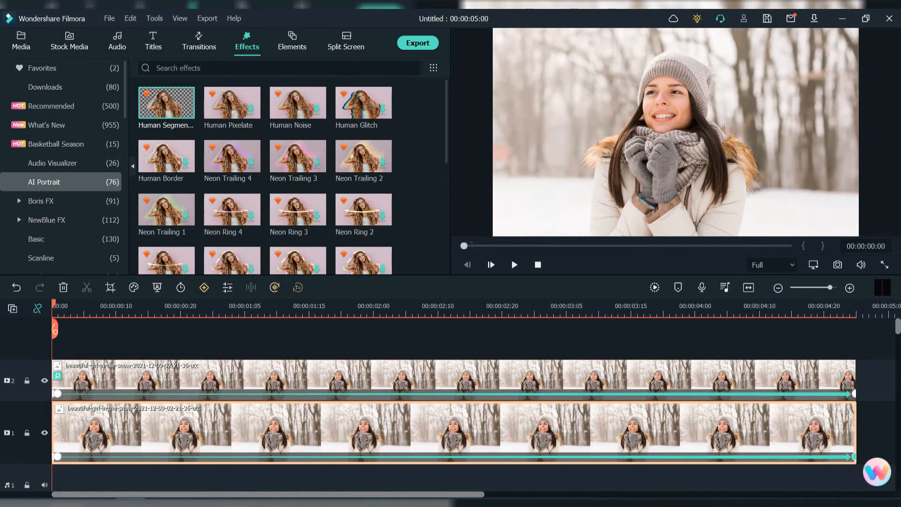
# Render a timeline preview and play the layered parallax zoom back through
pyautogui.click(513, 265)
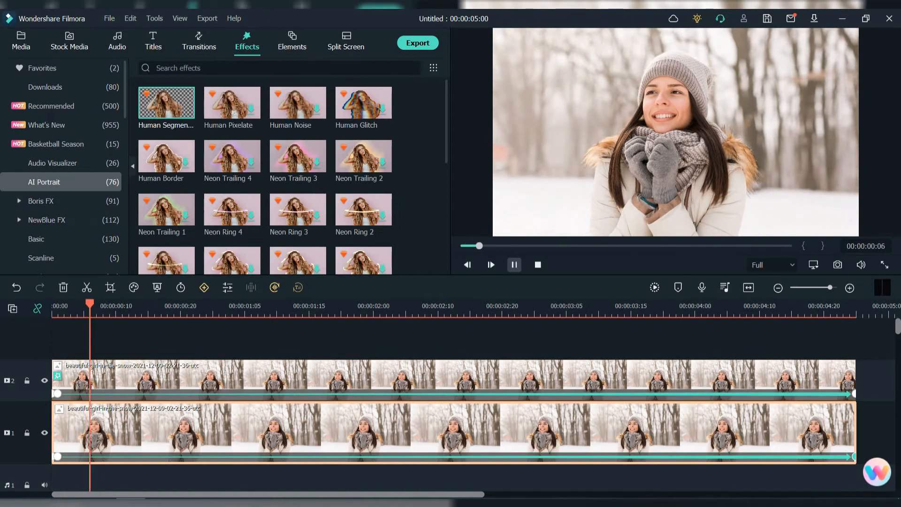
pyautogui.click(490, 265)
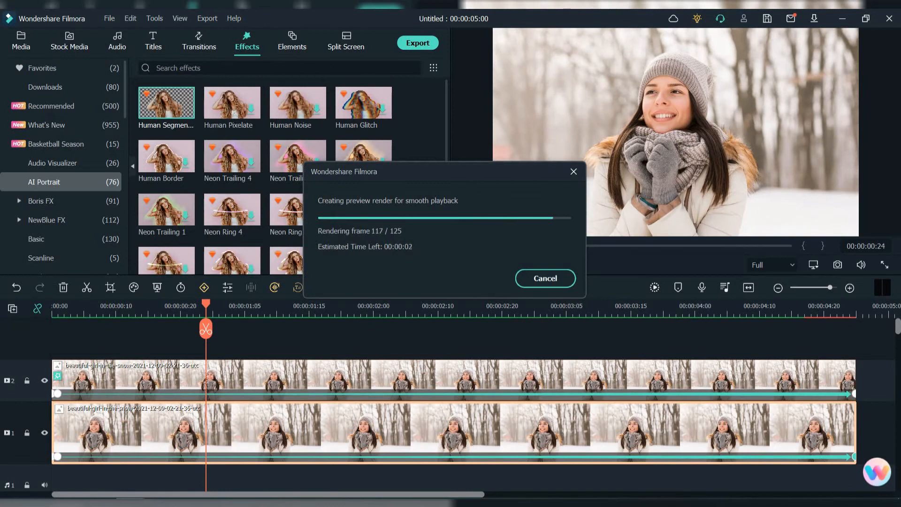
pyautogui.click(545, 278)
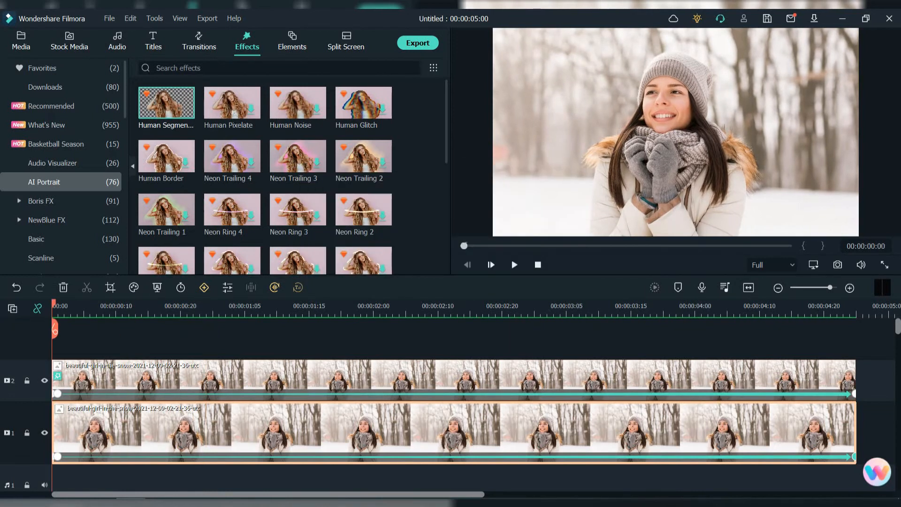
pyautogui.click(512, 264)
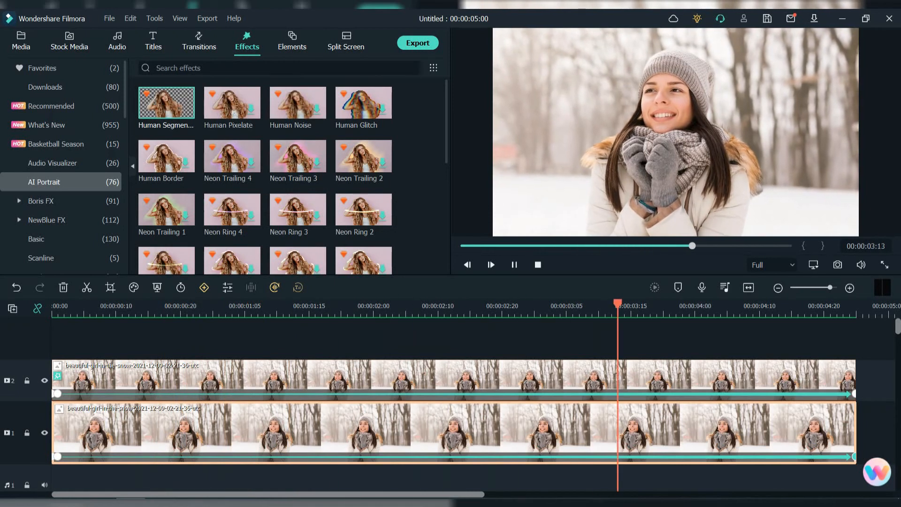
pyautogui.click(489, 264)
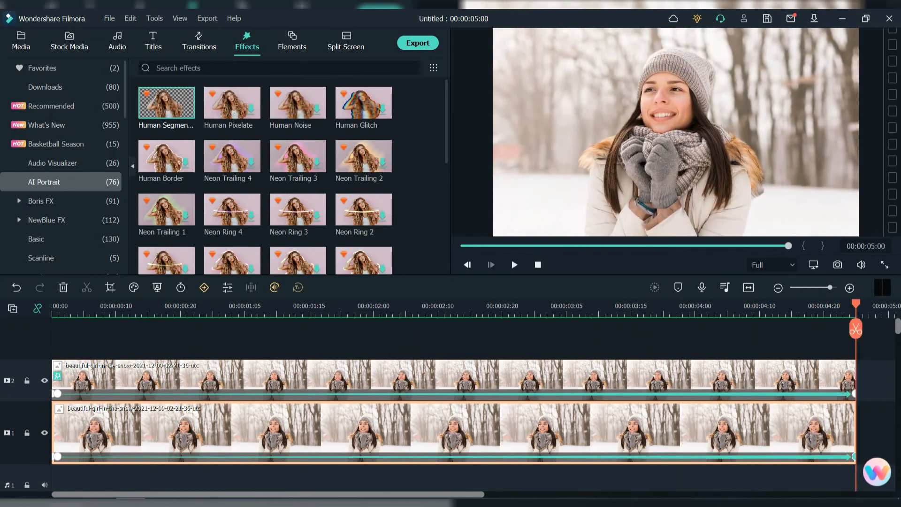